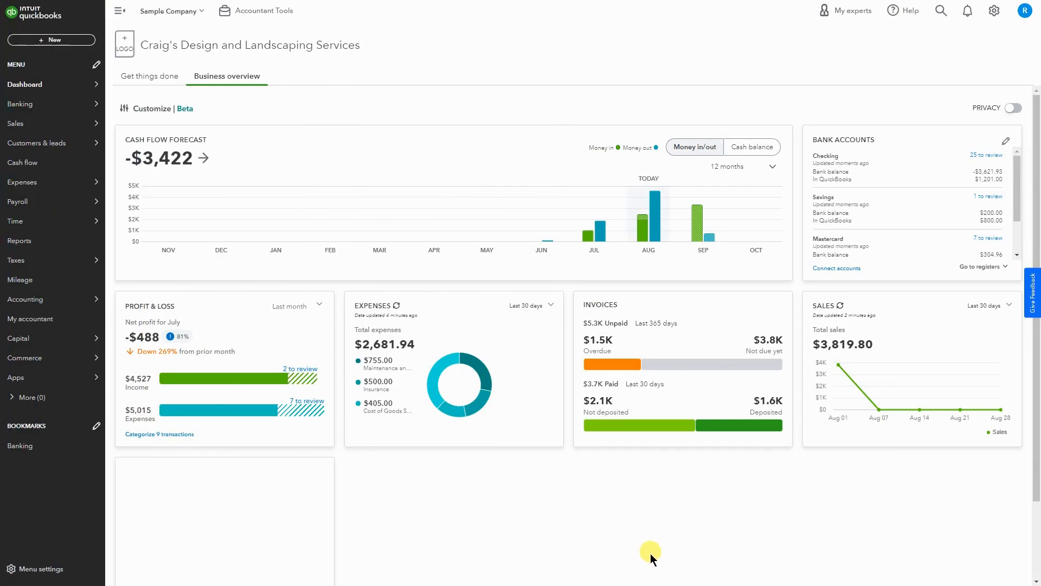
mouse_move(556, 519)
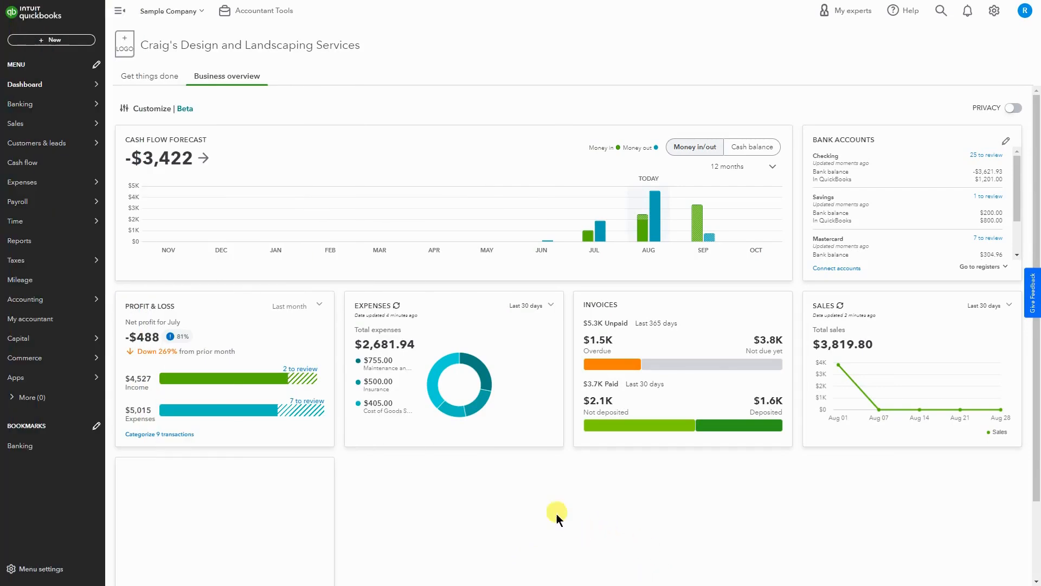
mouse_move(67, 39)
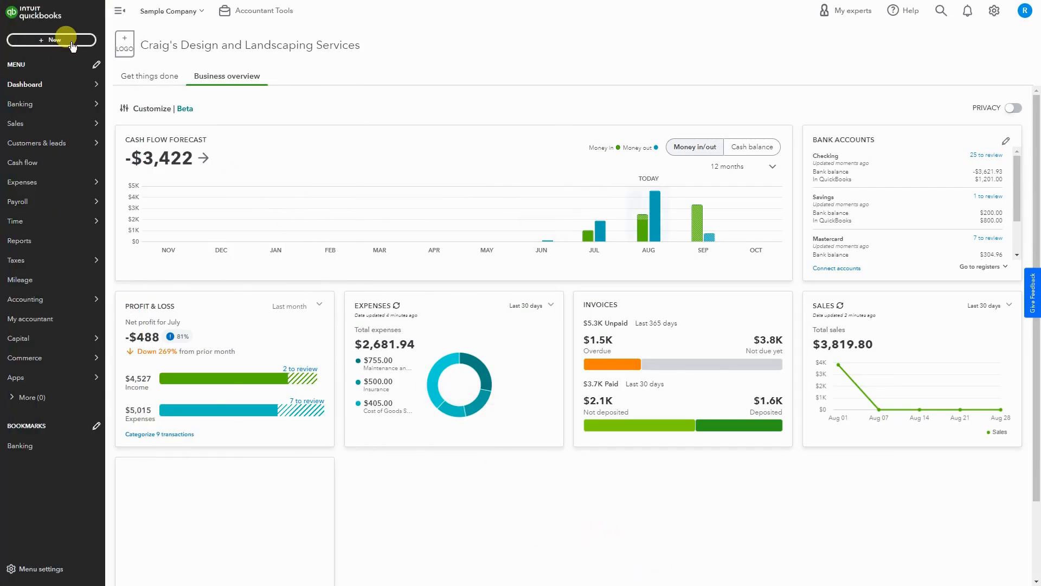
Start a new blank vendor bill from the + New menu
click(50, 40)
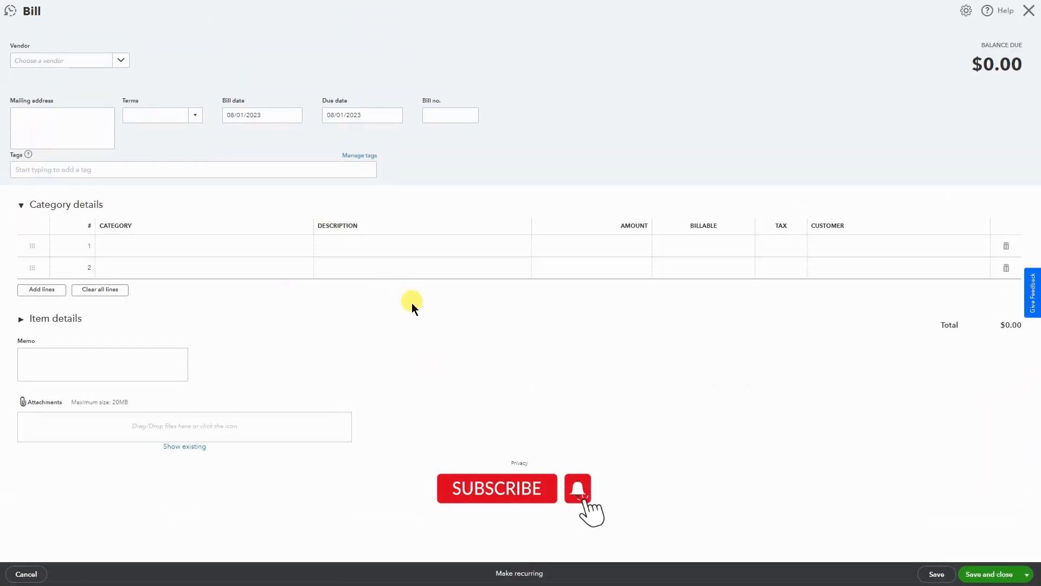
Make Brosnahan Insurance Agency the vendor, with a $500.00 Insurance category line
click(121, 60)
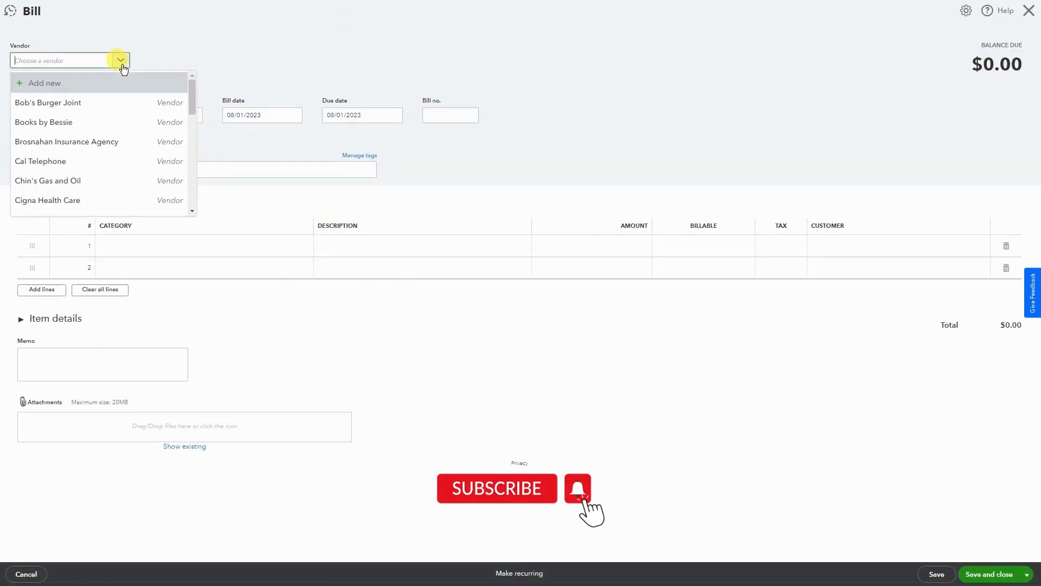
mouse_move(130, 123)
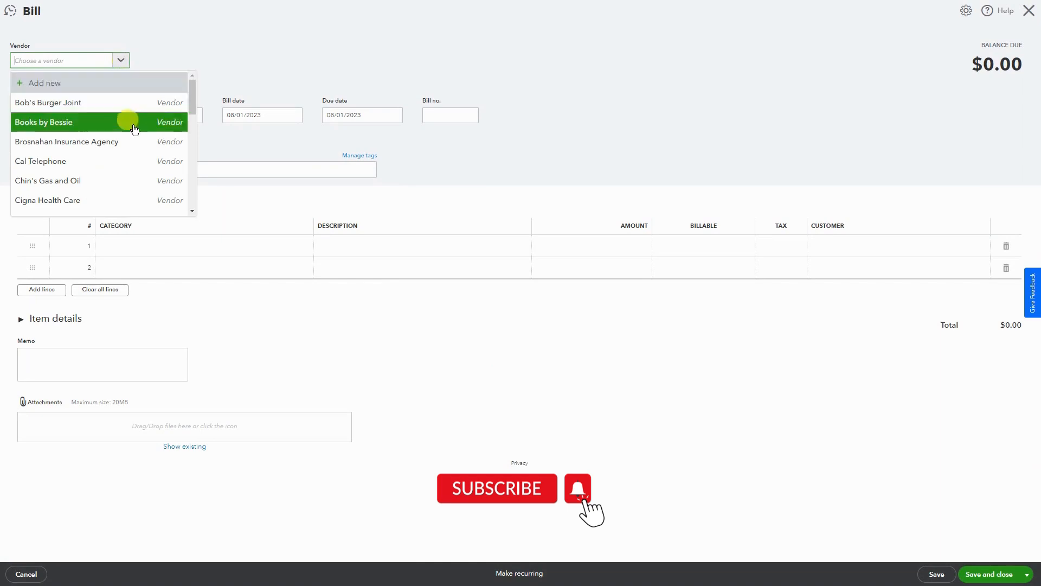
mouse_move(141, 184)
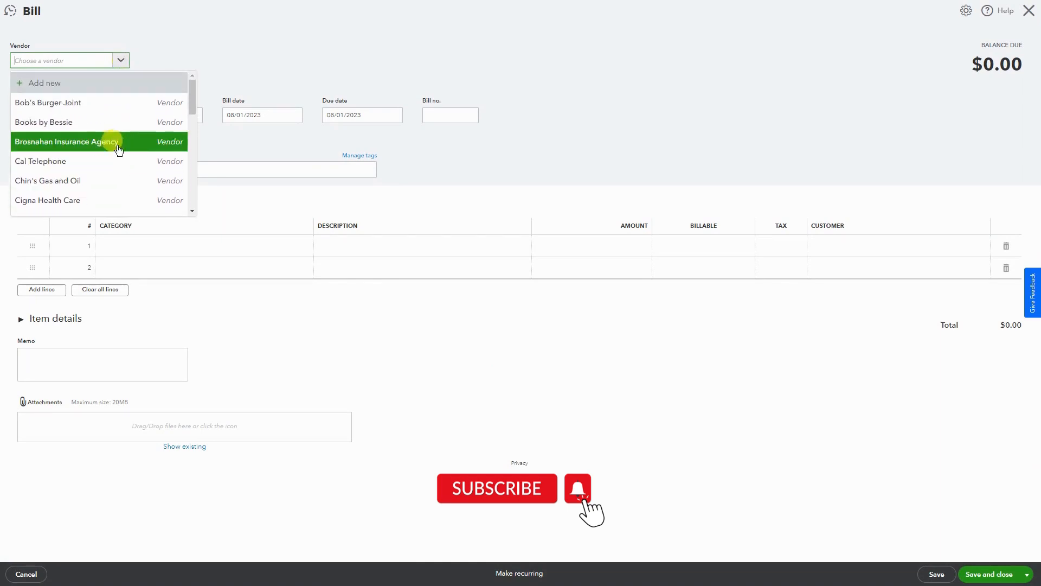
click(65, 142)
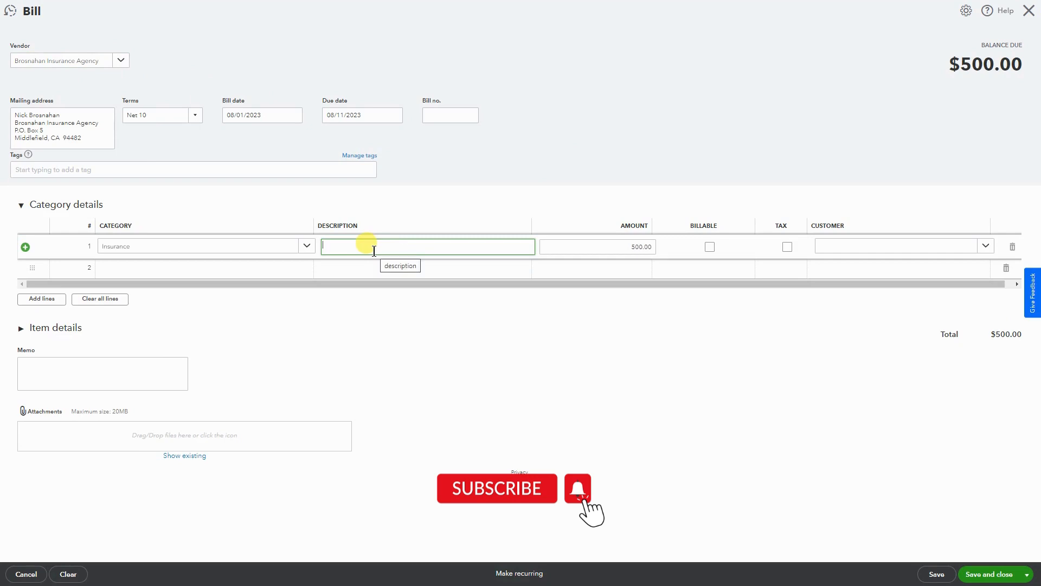
click(613, 246)
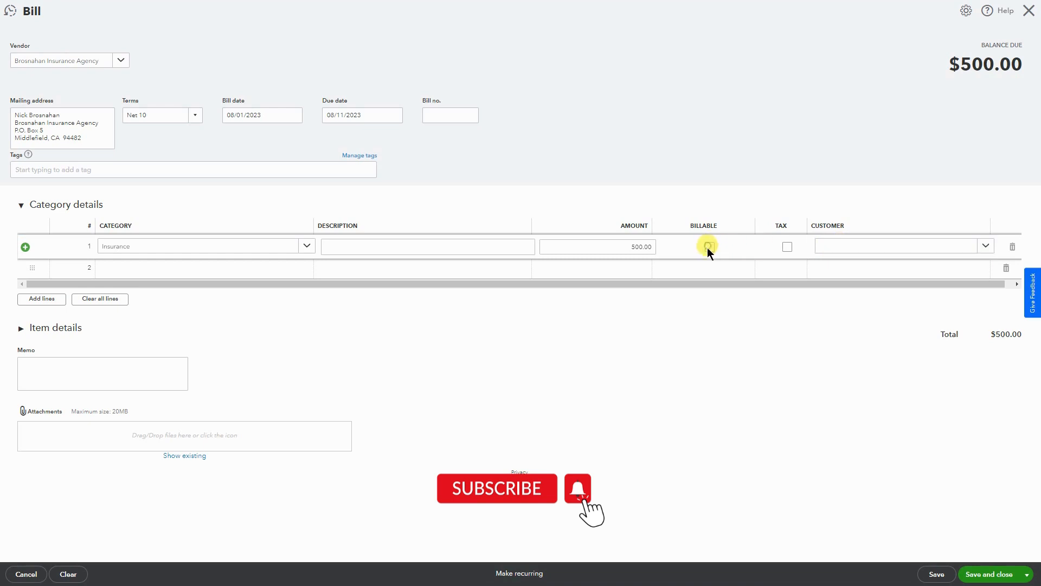
Mark the $500 Insurance line billable to customer Cool Cars, then re-expand Category details
click(709, 246)
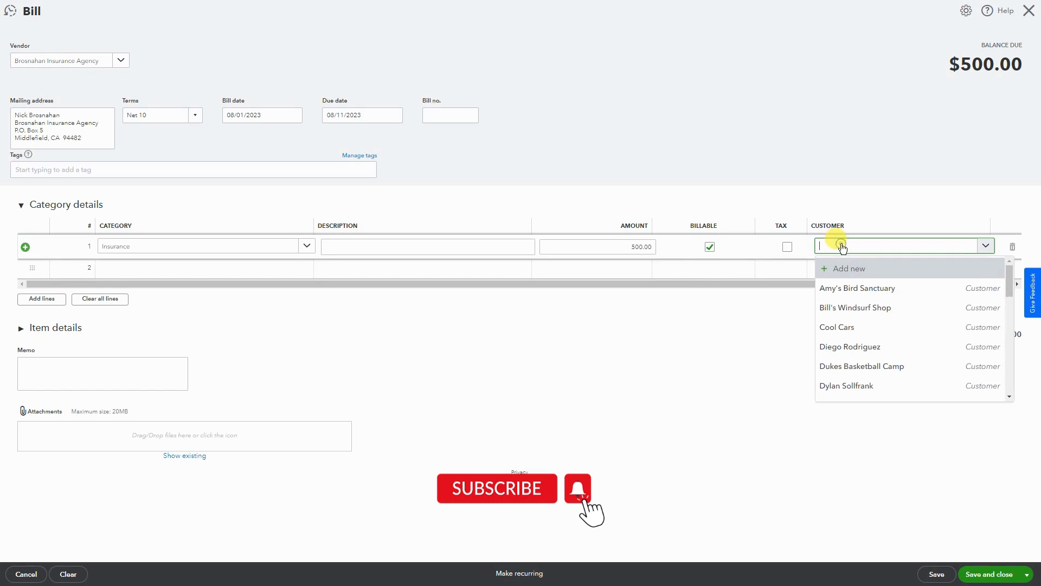
click(837, 327)
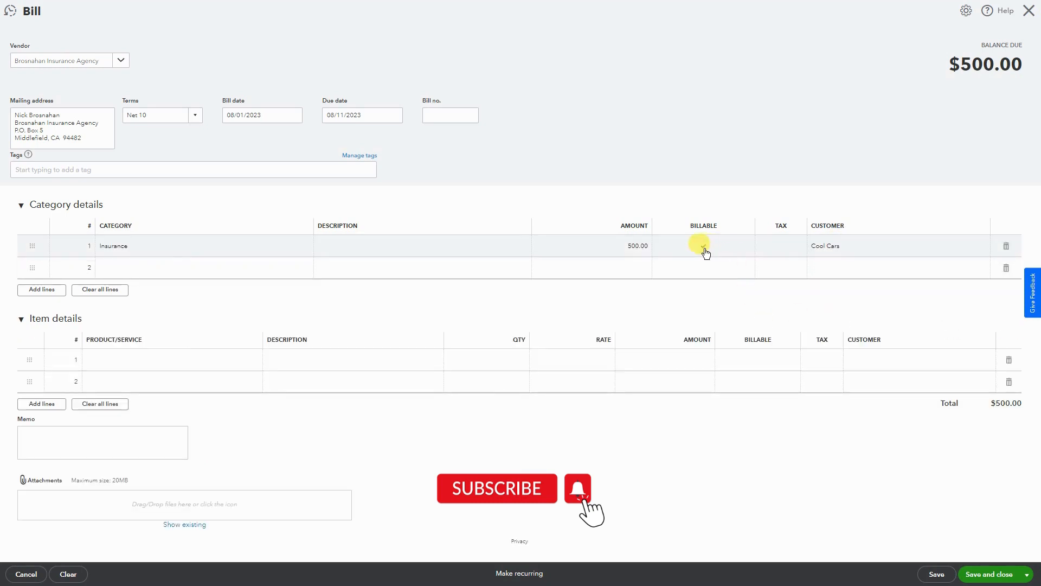
click(704, 246)
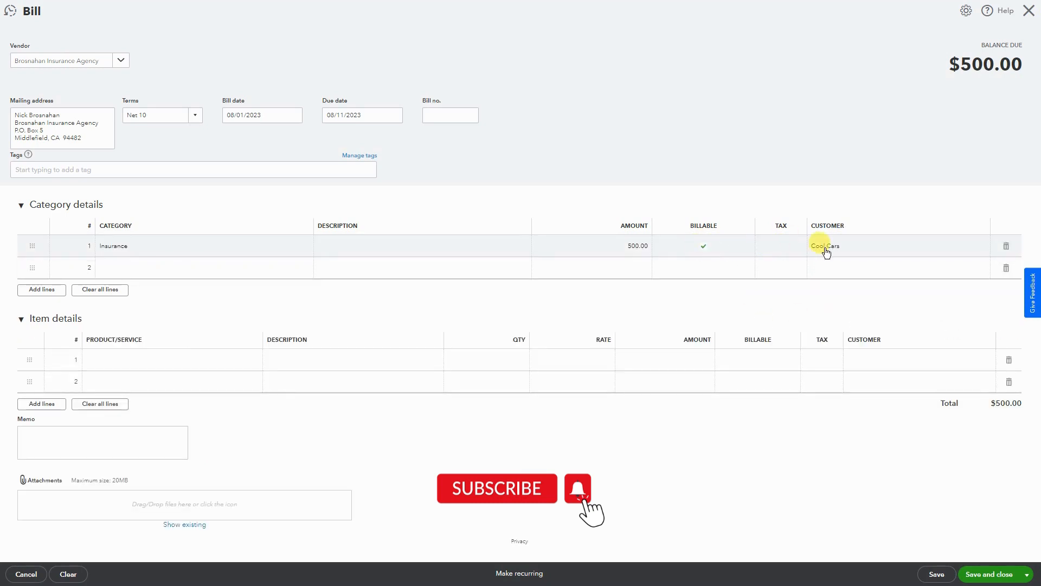
click(825, 246)
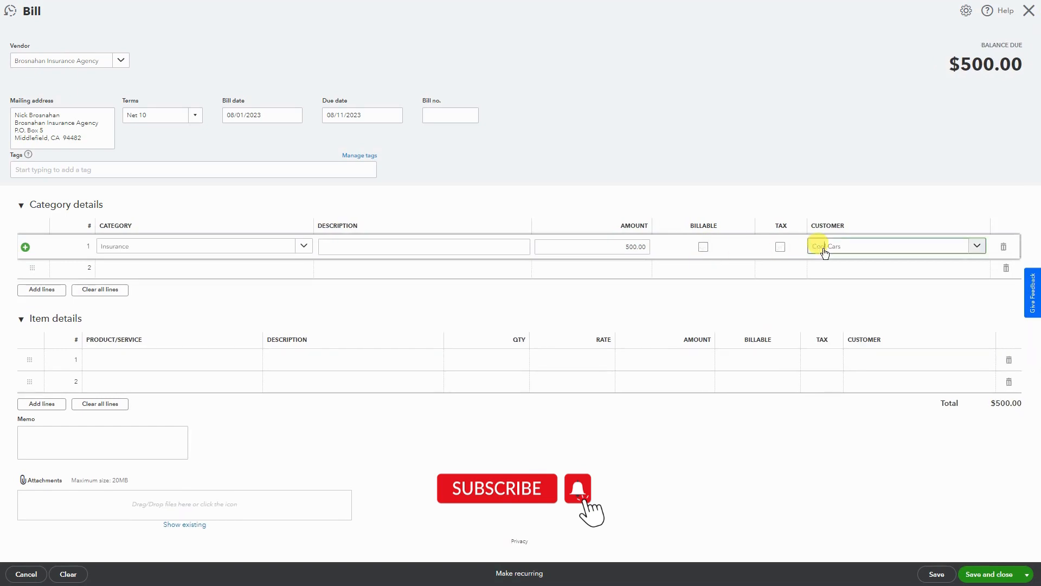
click(22, 204)
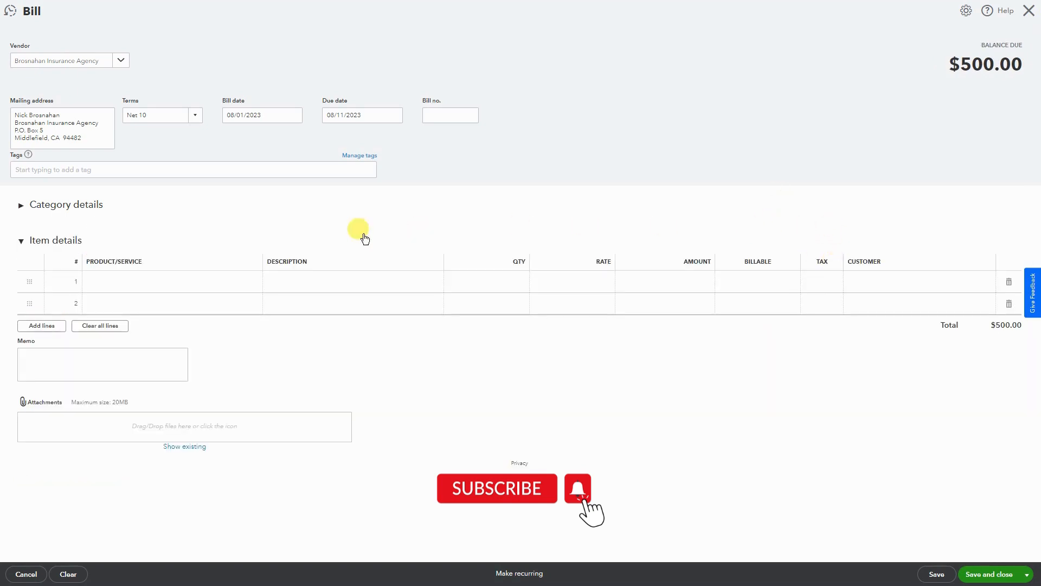
click(22, 204)
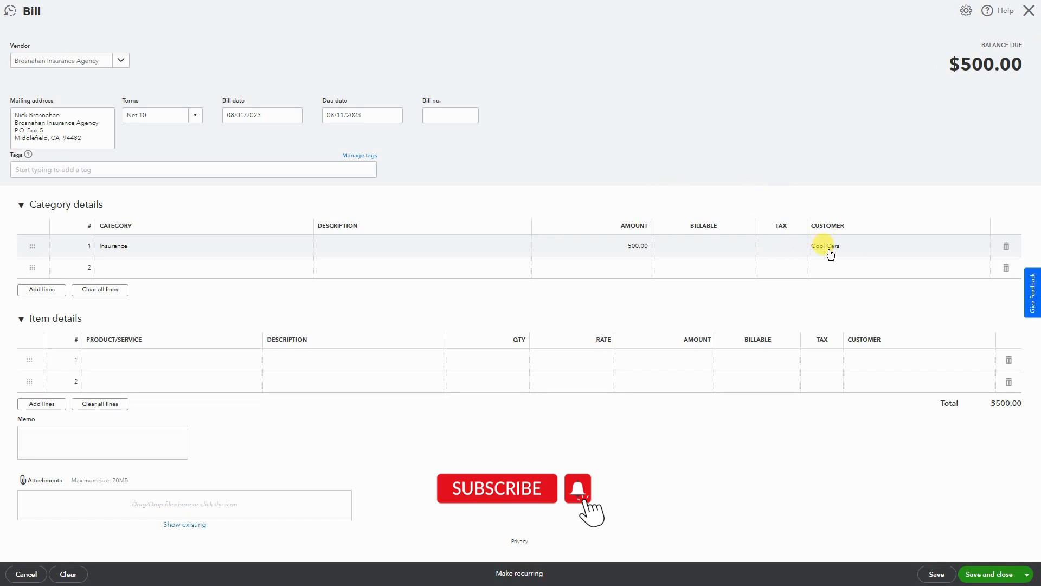
mouse_move(770, 194)
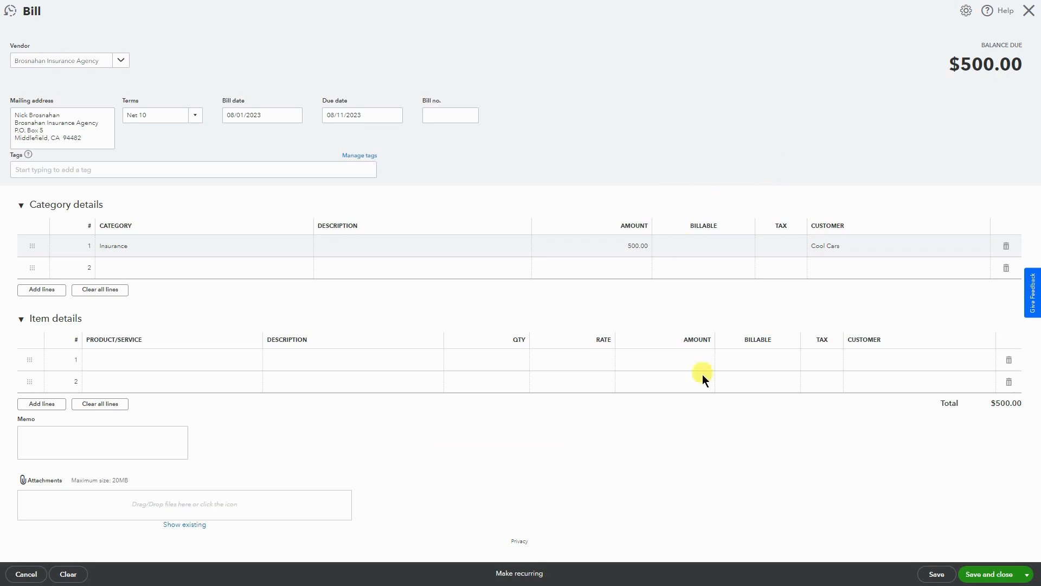
mouse_move(976, 573)
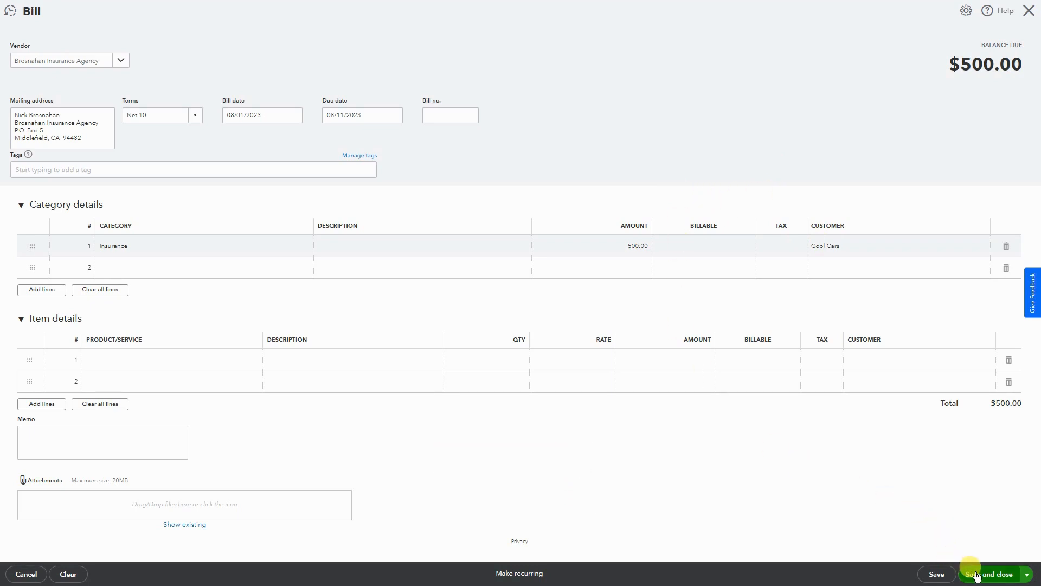
Save the Brosnahan bill and bring up the Pay Bills screen
click(987, 574)
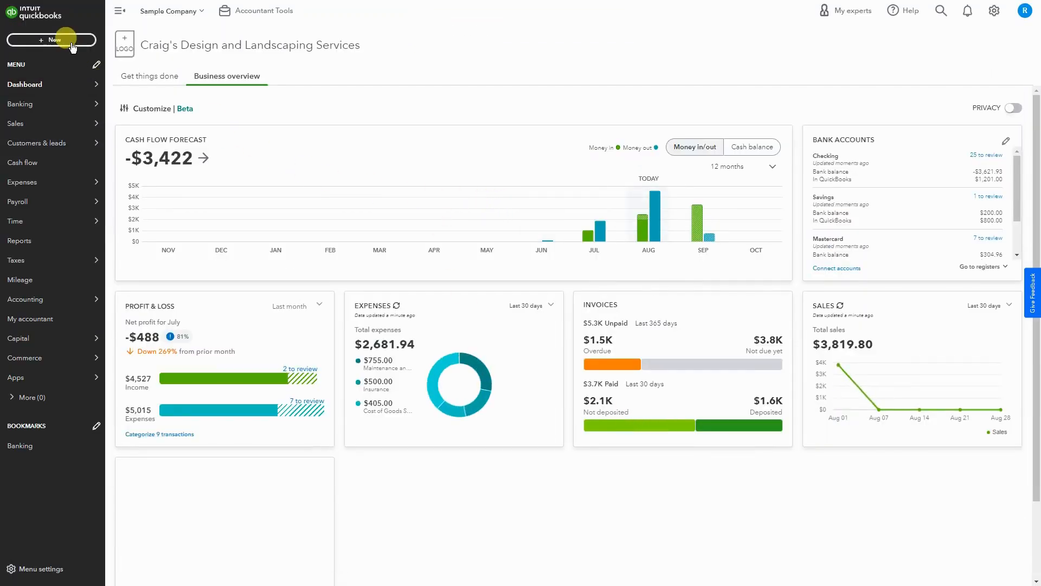
click(51, 39)
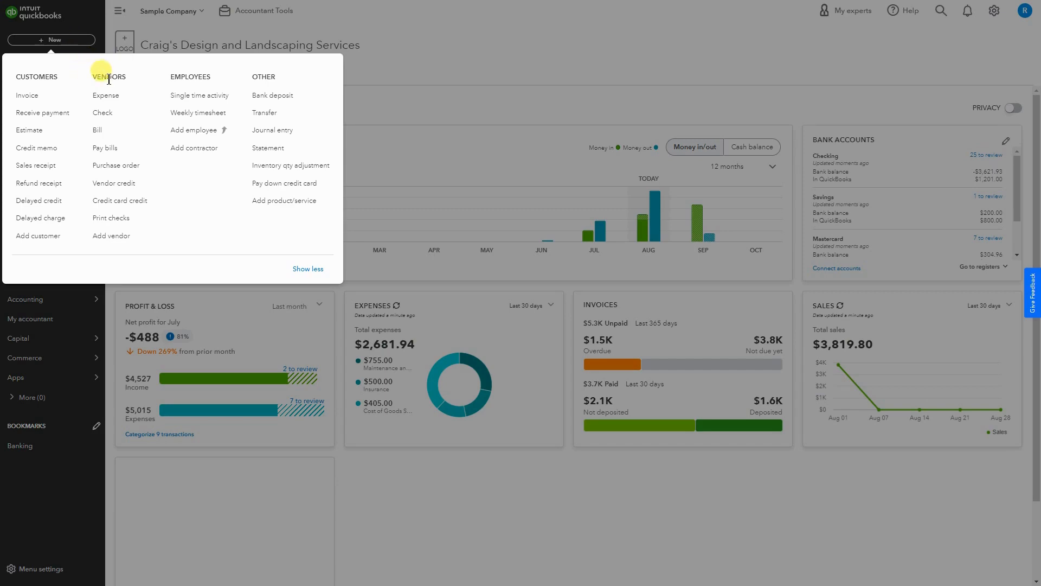
click(104, 147)
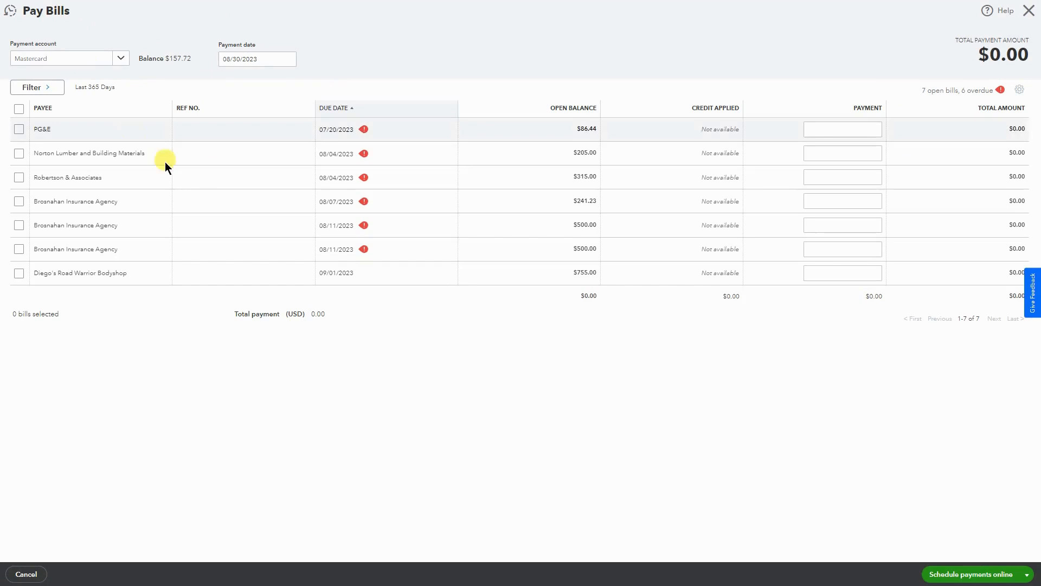
mouse_move(140, 254)
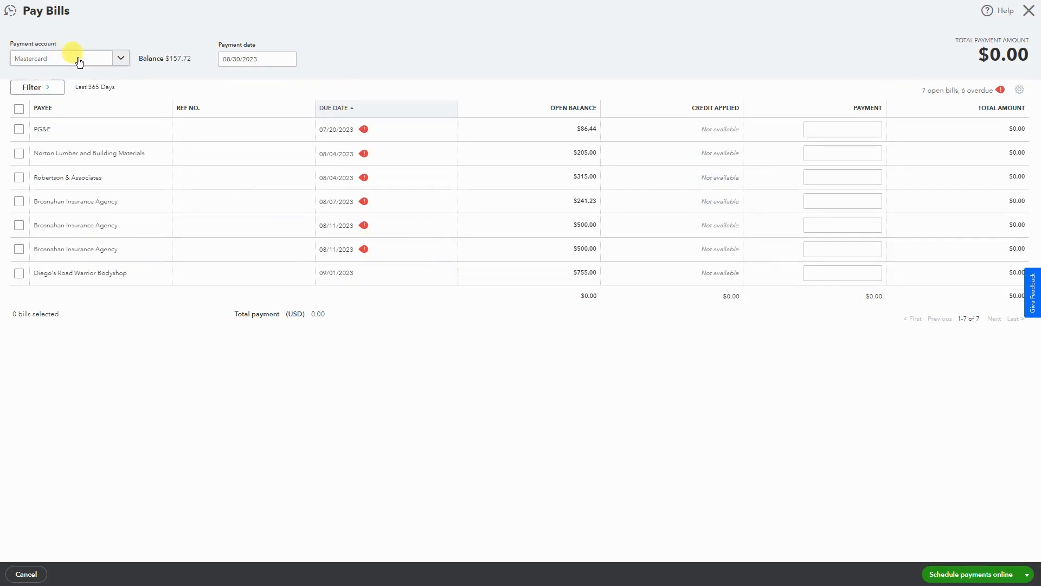
Pay from Checking starting at check 100, selecting the $500 Brosnahan bill due 08/11/2023
click(121, 58)
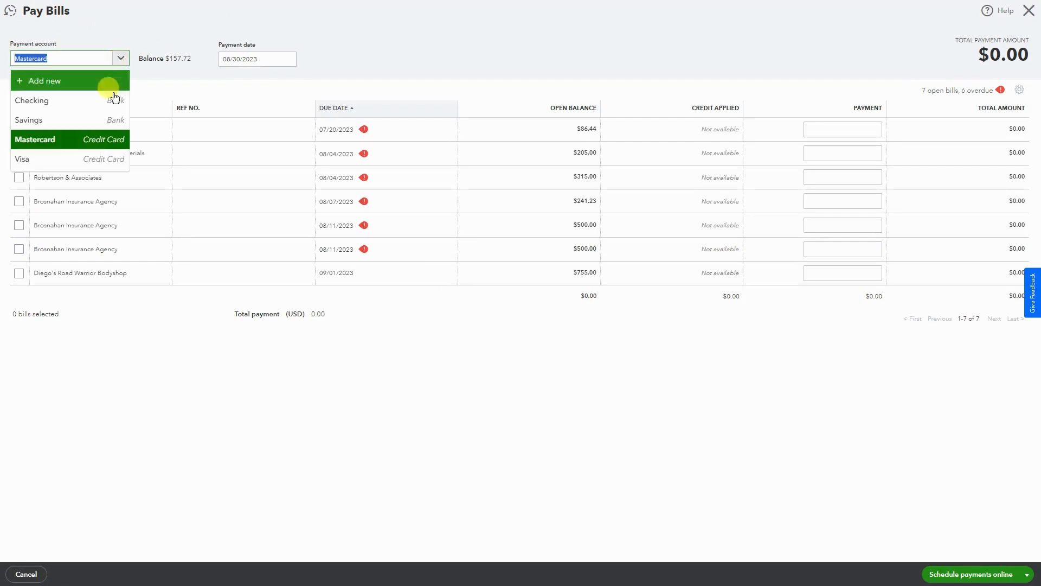
click(31, 100)
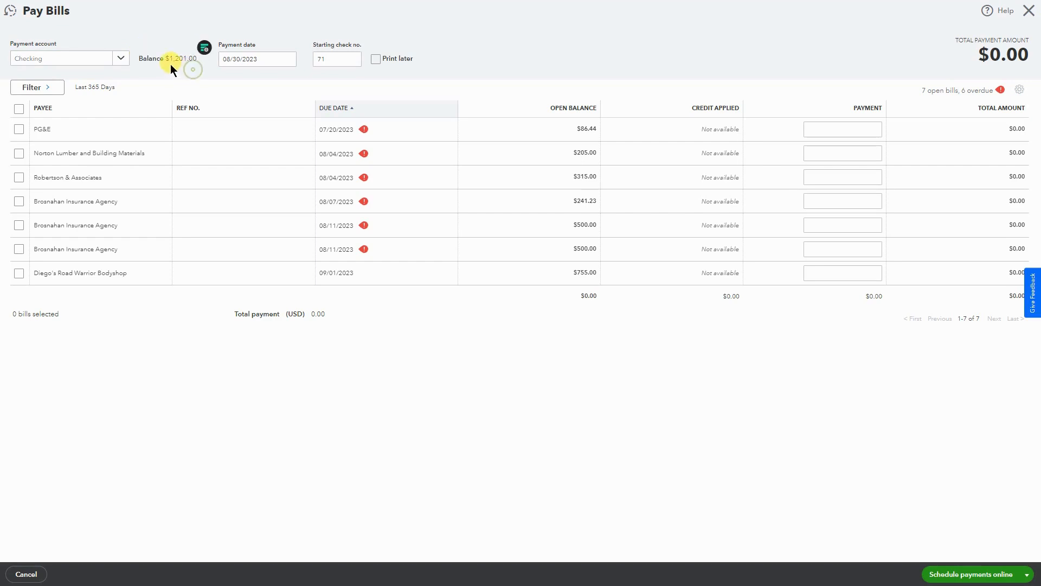
click(247, 59)
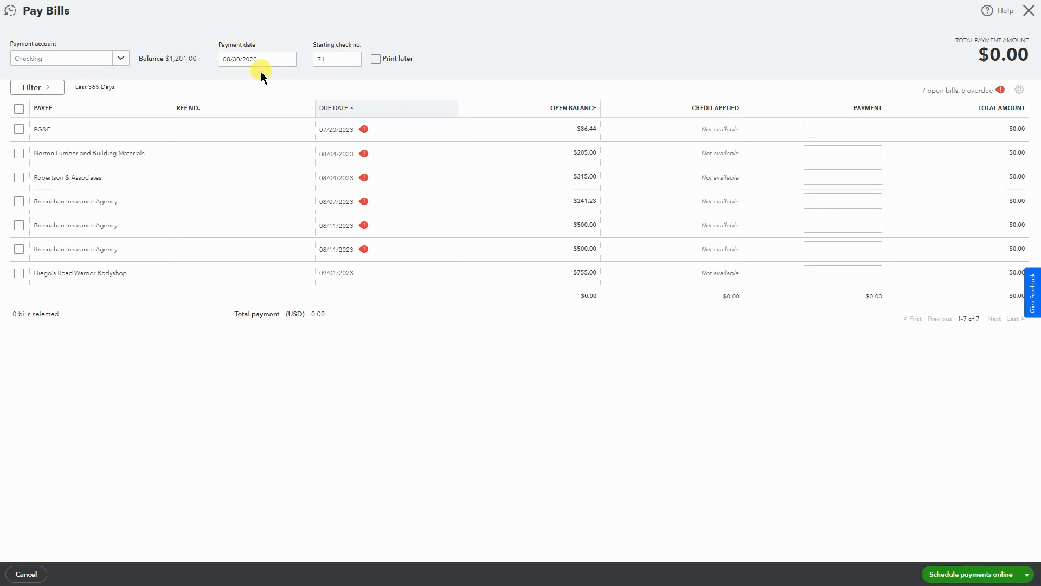
click(336, 58)
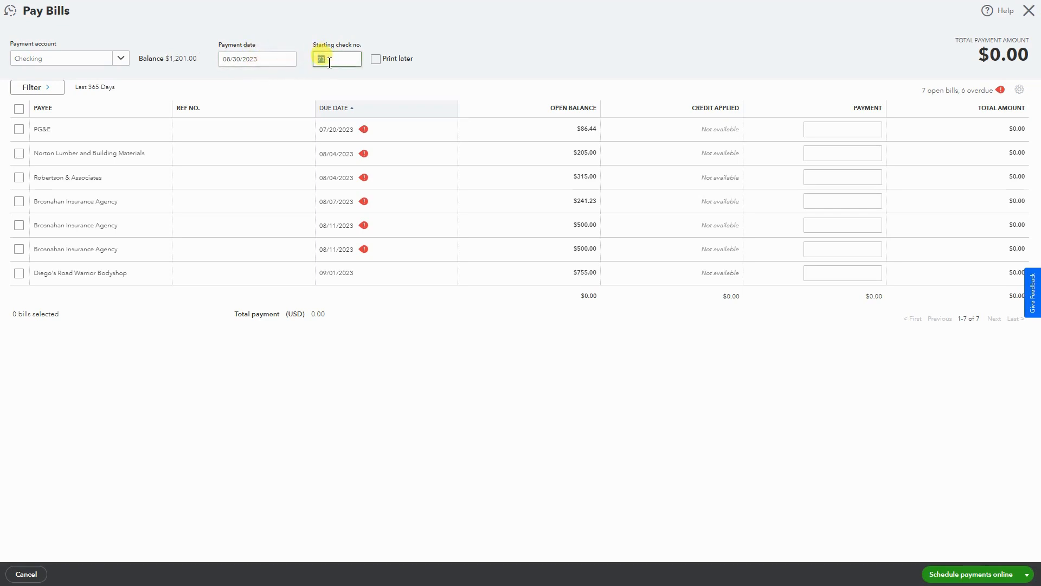
text(100)
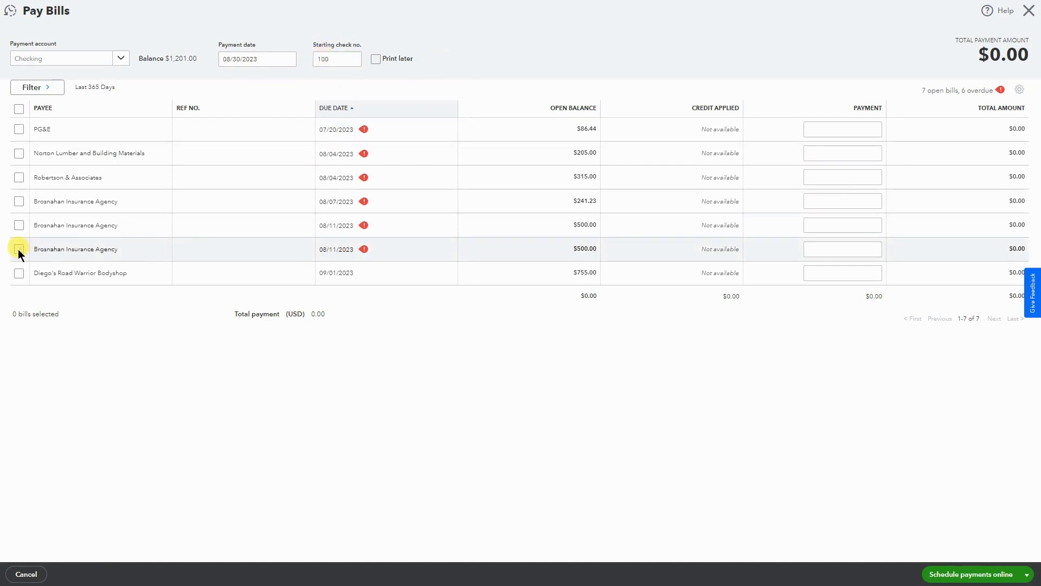
click(18, 249)
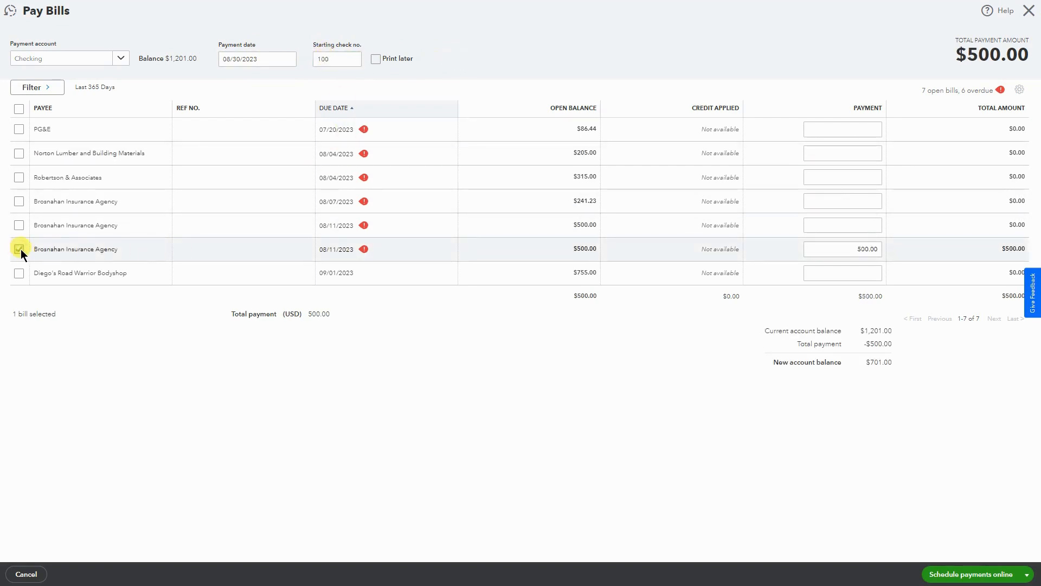
click(18, 249)
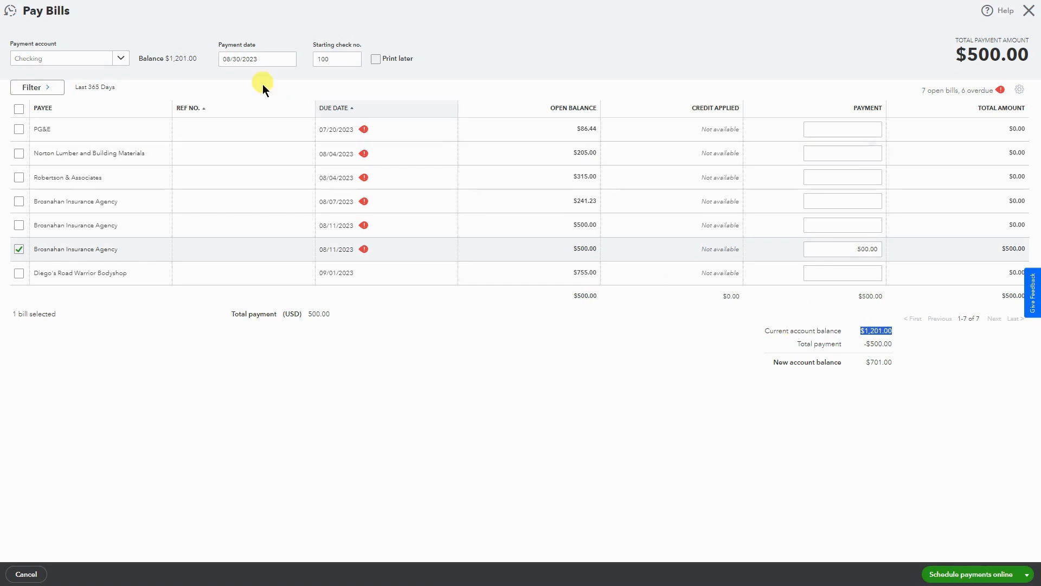
mouse_move(878, 349)
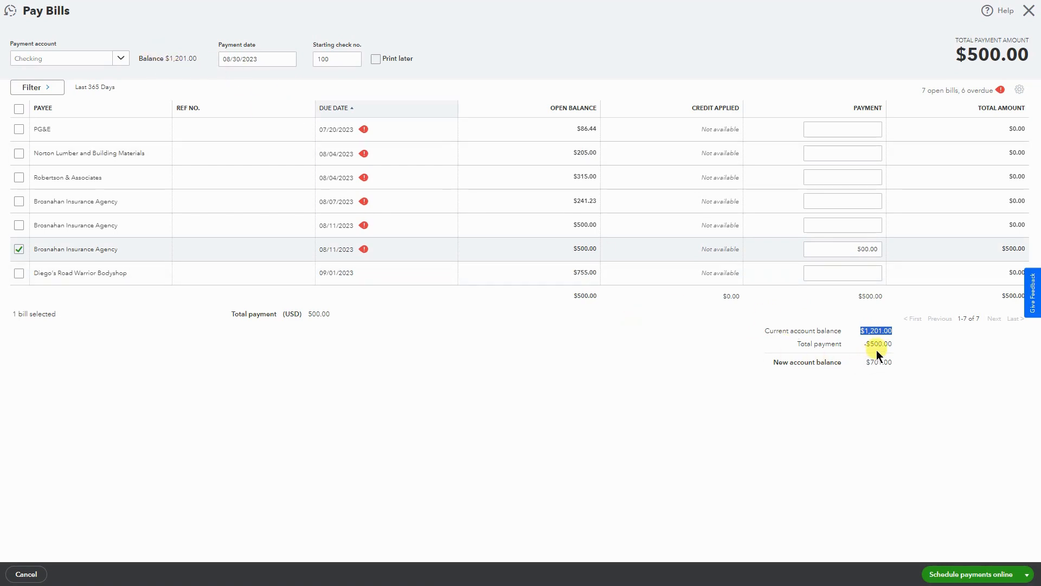
click(842, 249)
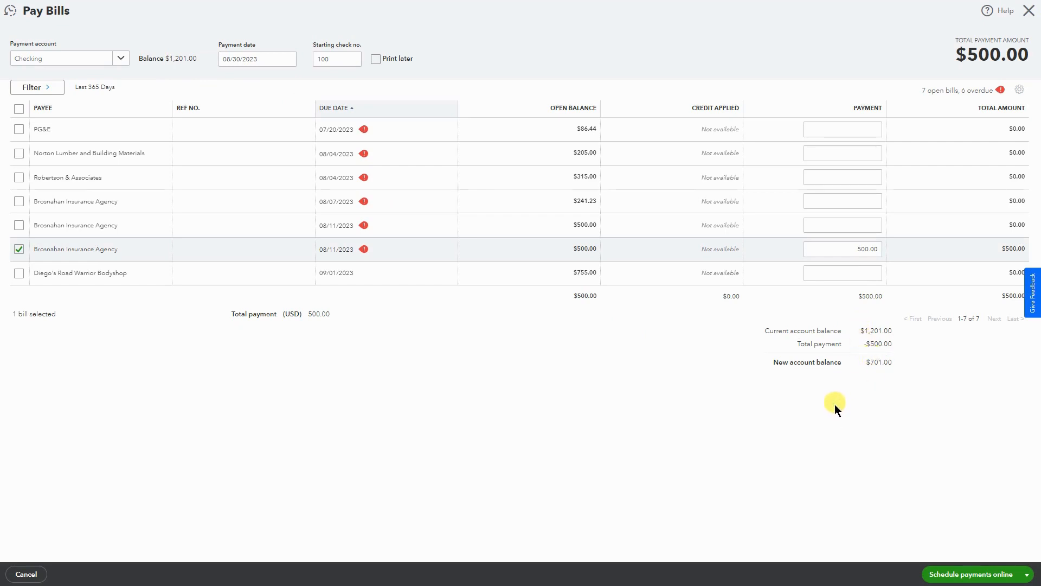
mouse_move(969, 524)
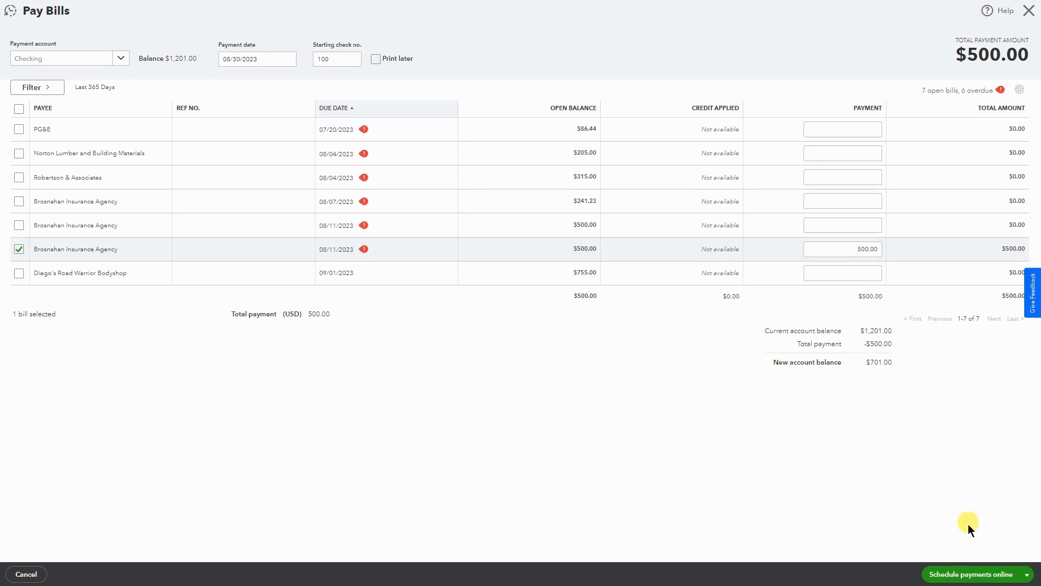
mouse_move(936, 574)
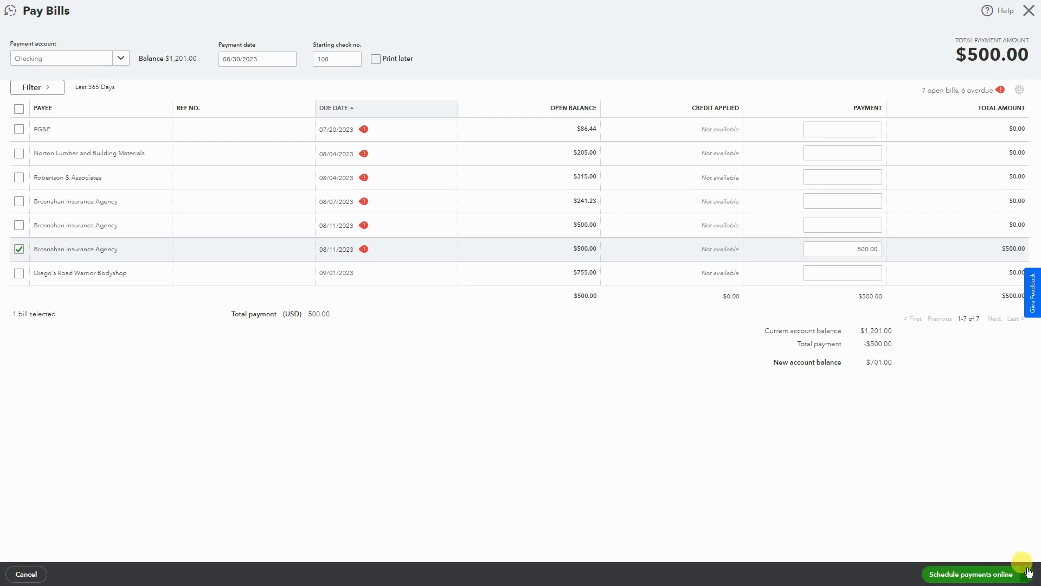
Save and close the $500.00 bill payment to Brosnahan Insurance Agency
click(1031, 571)
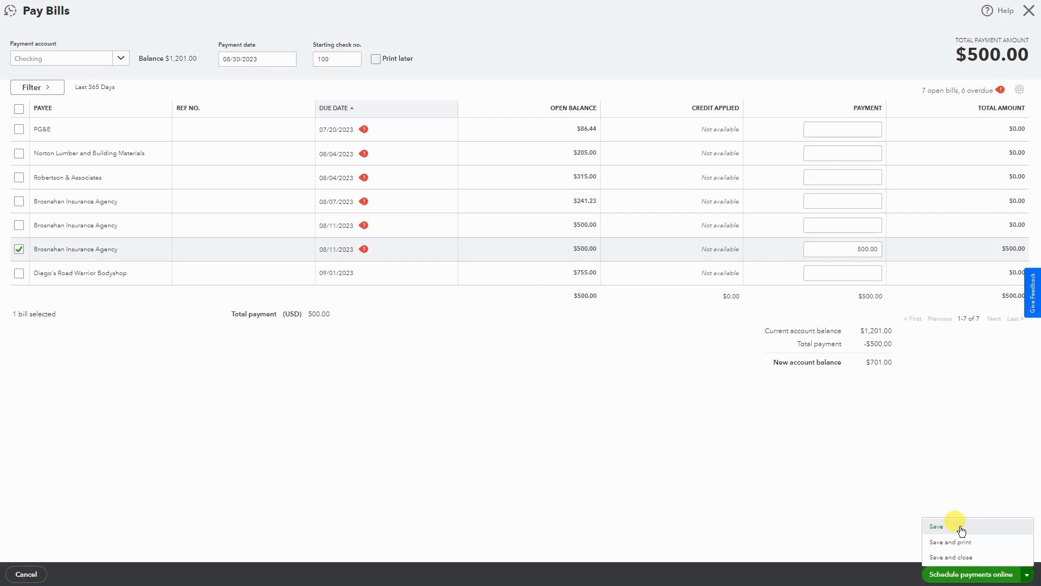
mouse_move(981, 541)
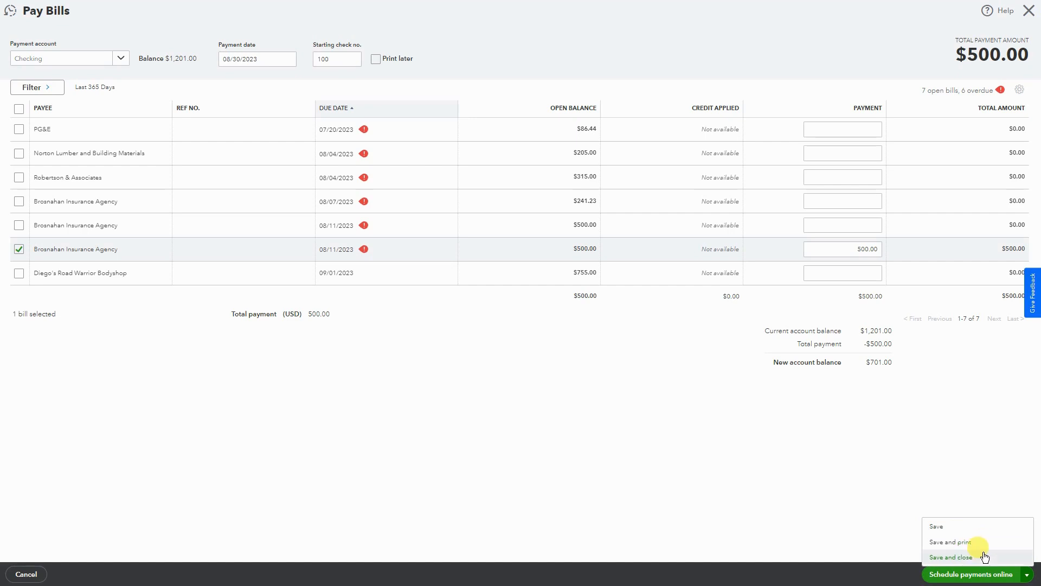
mouse_move(983, 557)
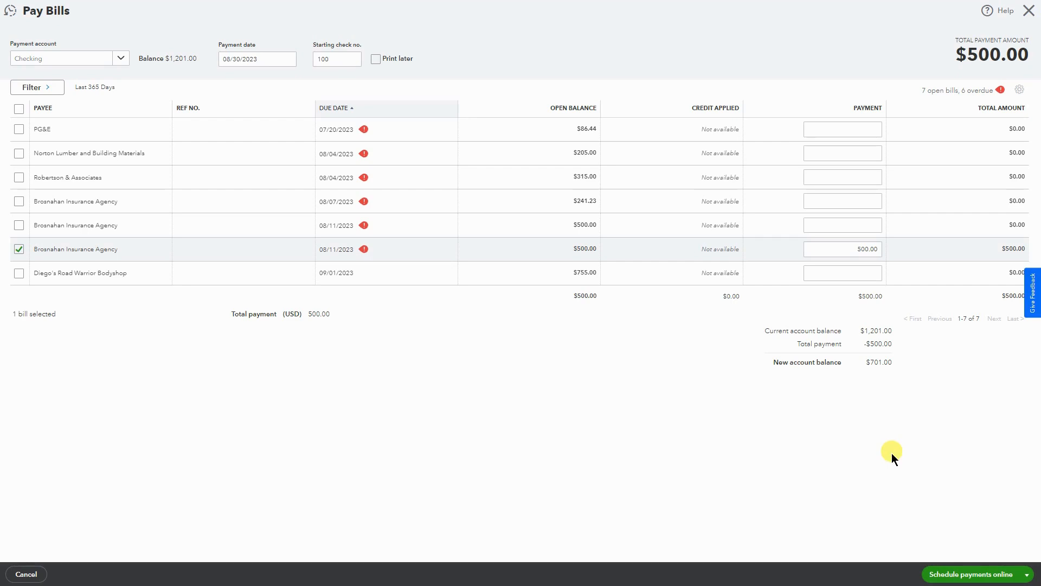
mouse_move(752, 412)
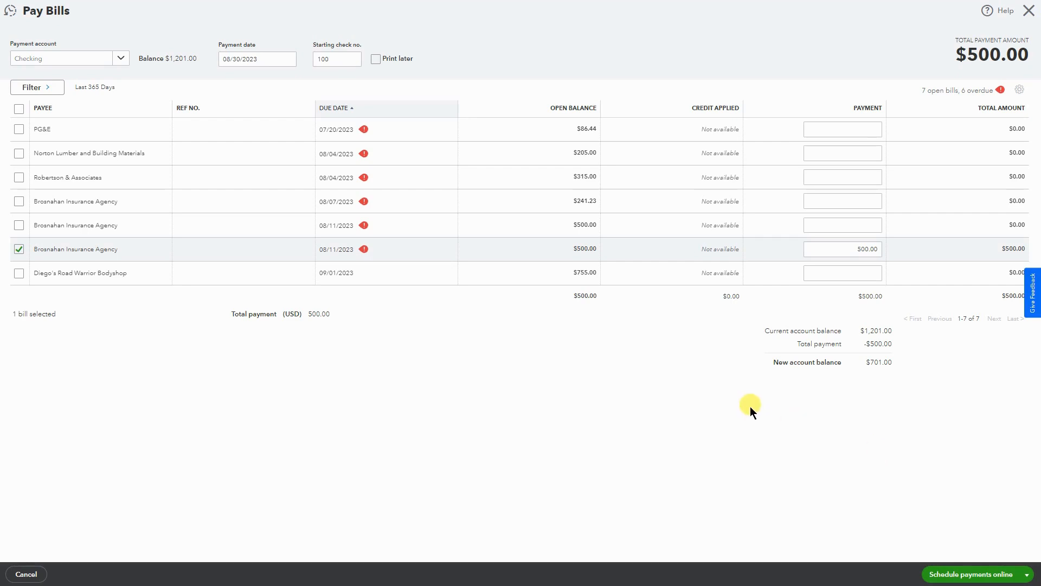
click(1027, 574)
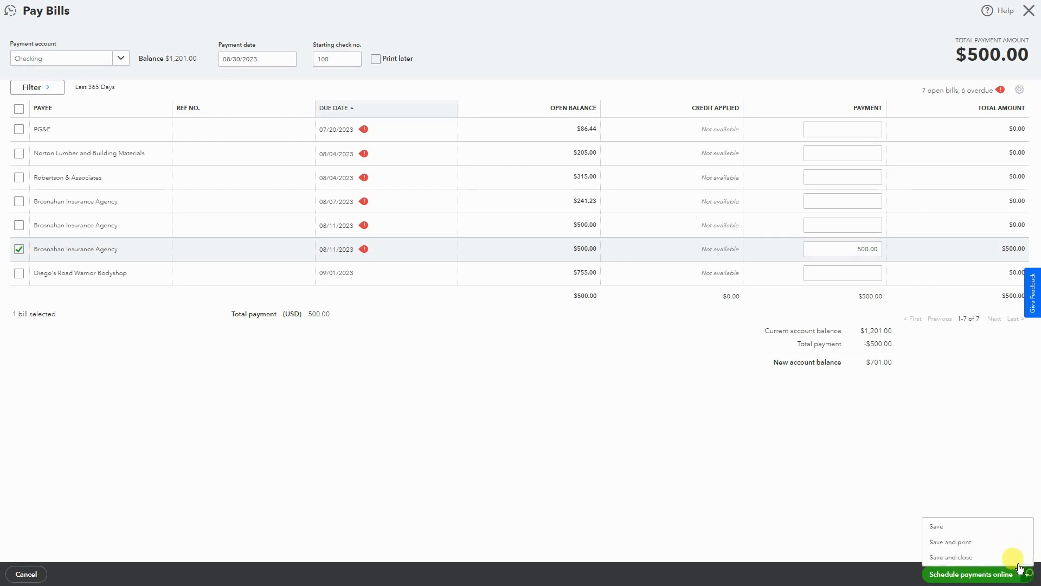
click(950, 557)
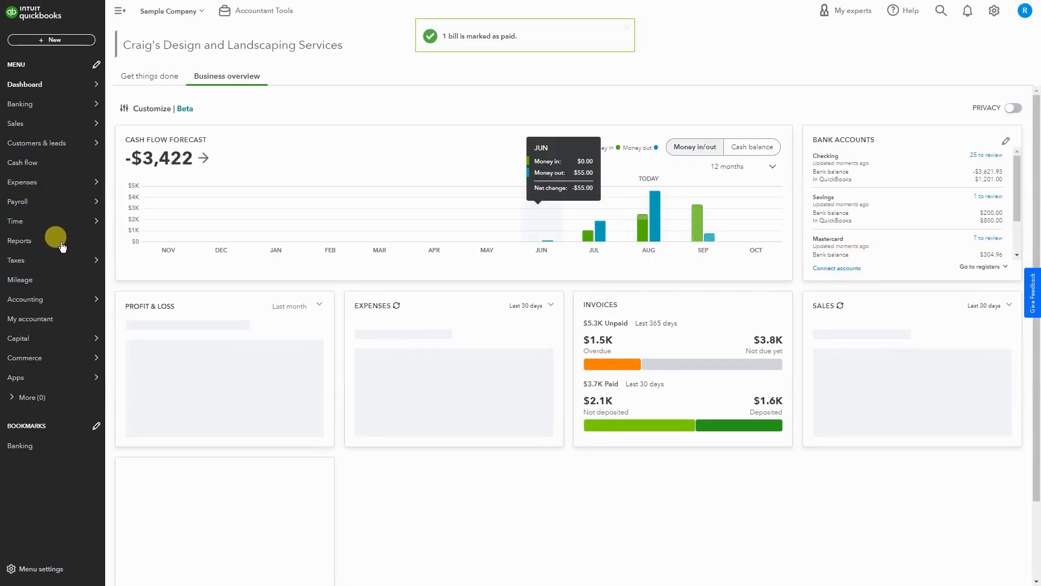
Run the Profit and Loss report filtered to customer Cool Cars
click(19, 241)
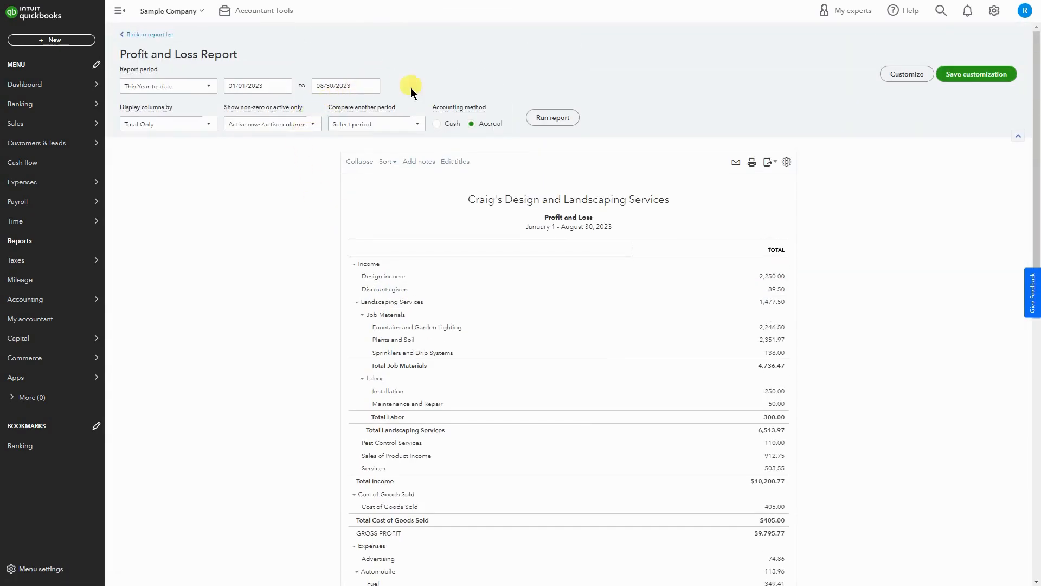
click(907, 74)
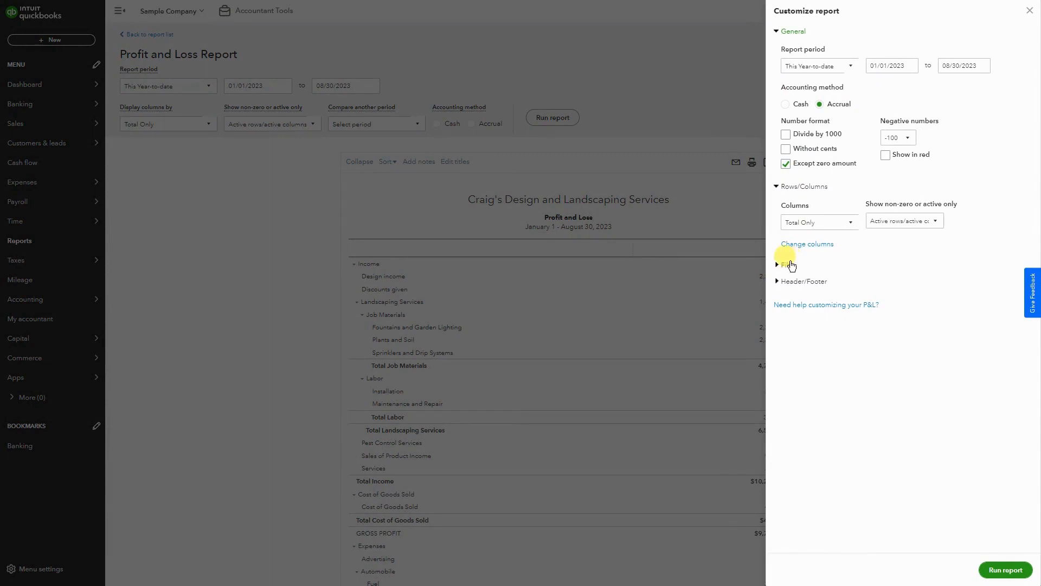
click(777, 265)
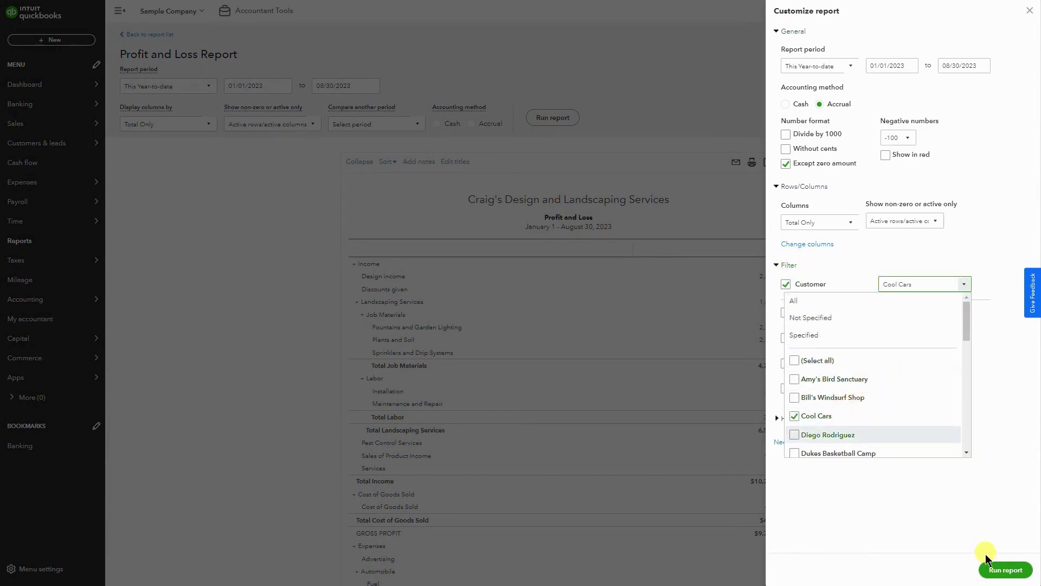
click(1005, 585)
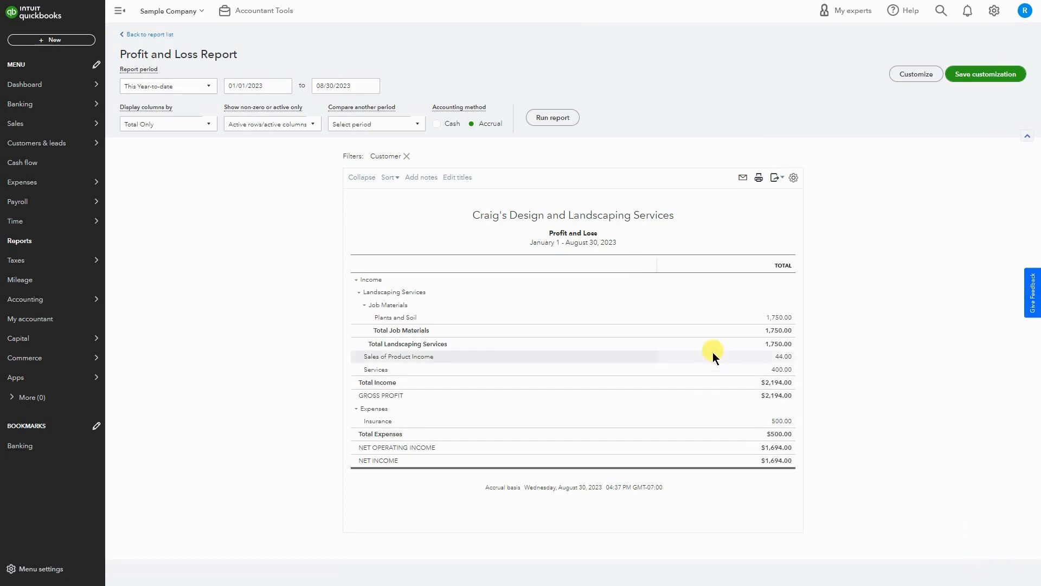
mouse_move(778, 423)
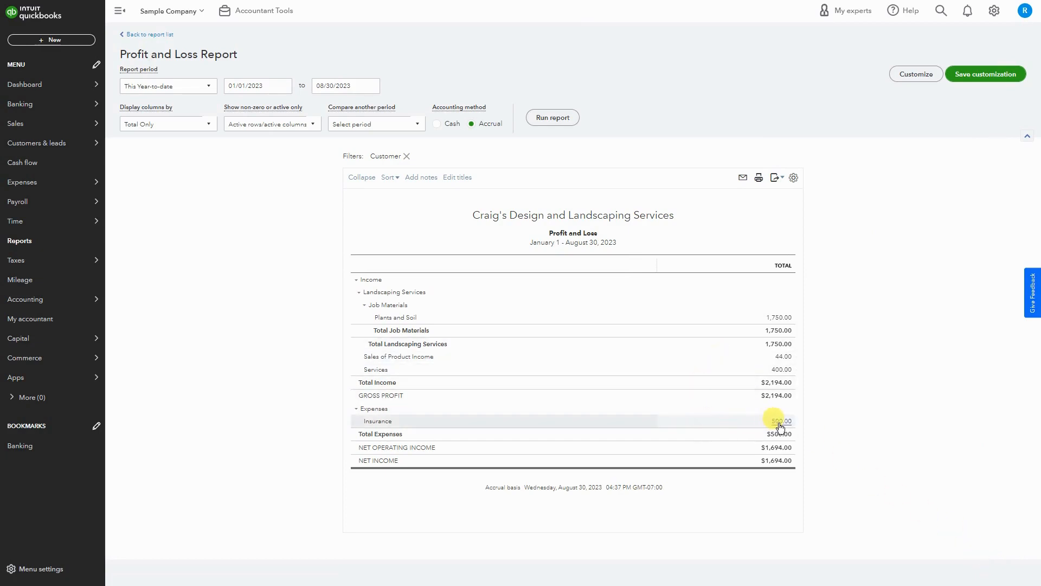
mouse_move(374, 423)
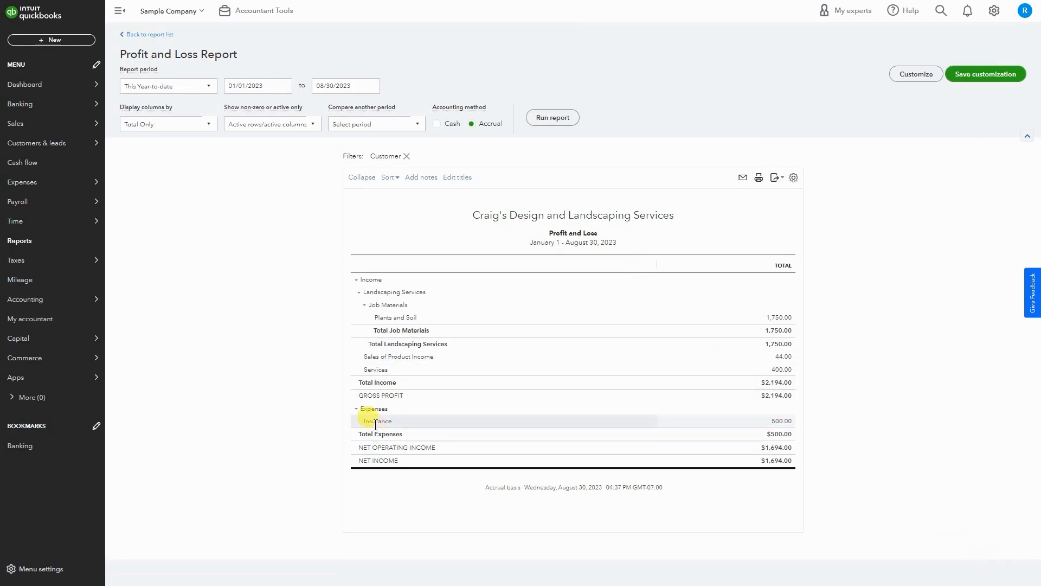
mouse_move(775, 422)
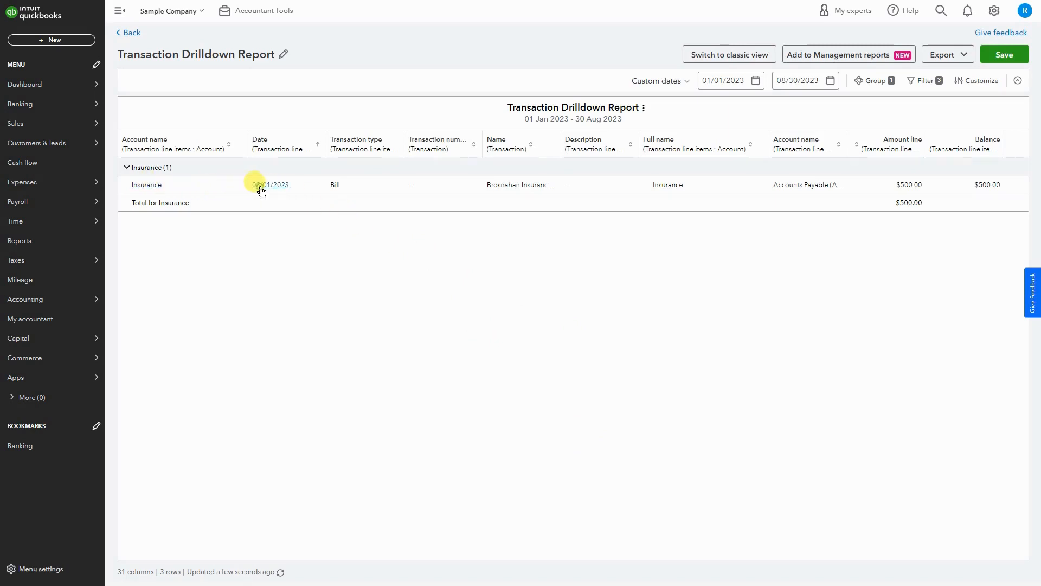
Trace the Insurance drilldown to the 08/01/2023 bill and its Bill Payment #100
click(271, 184)
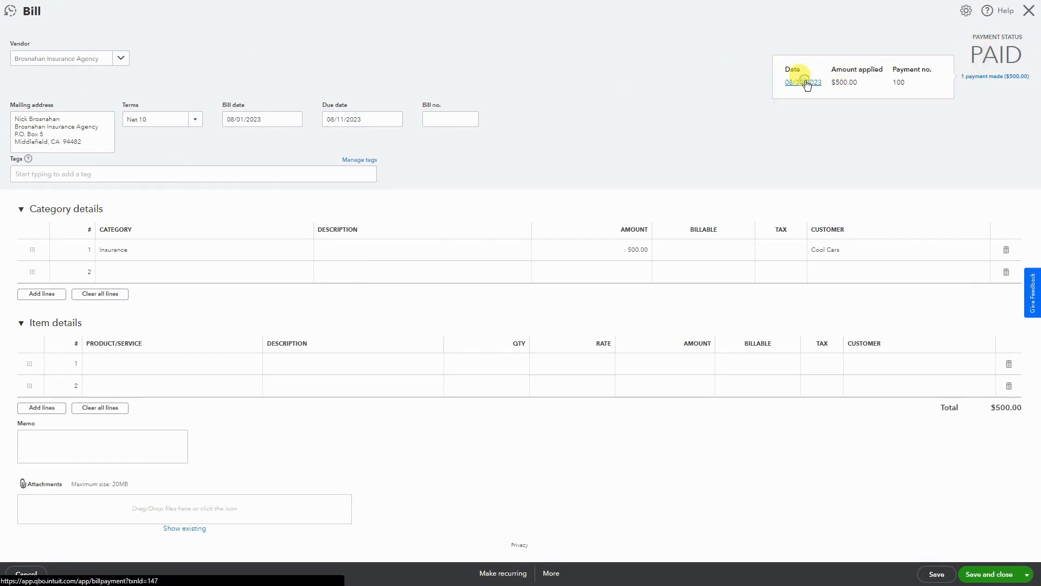
click(803, 82)
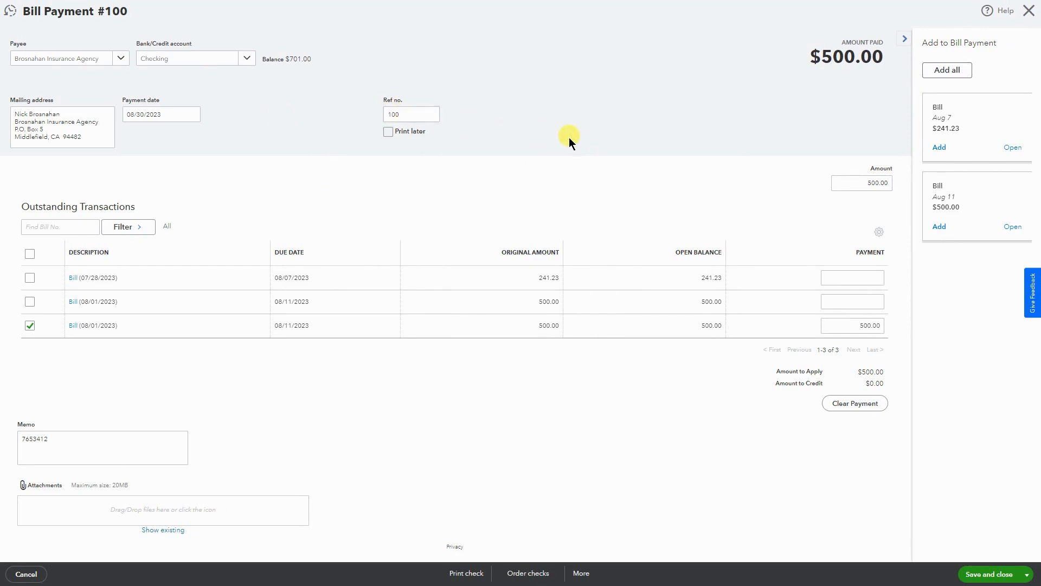
mouse_move(605, 427)
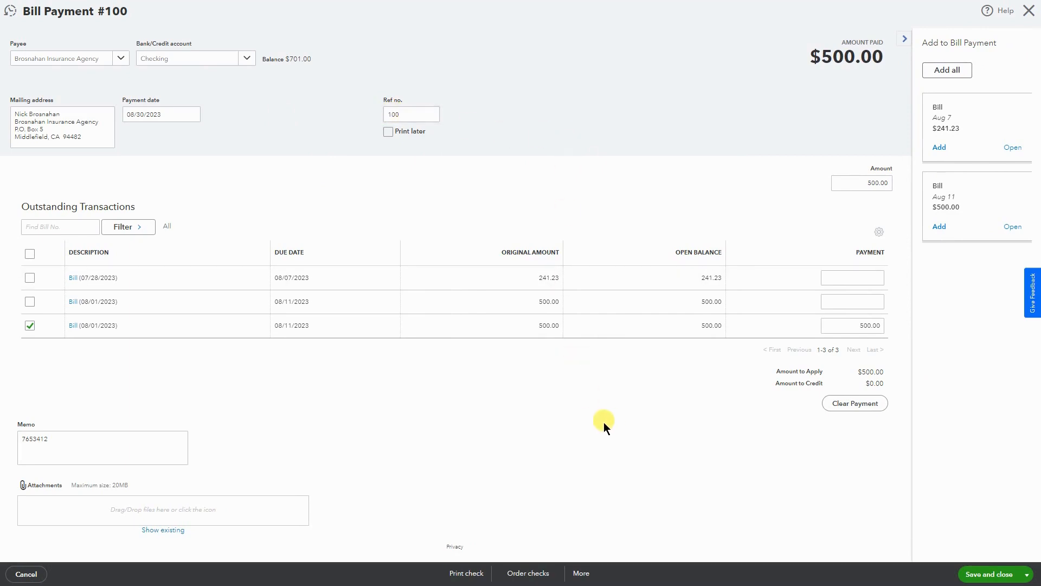